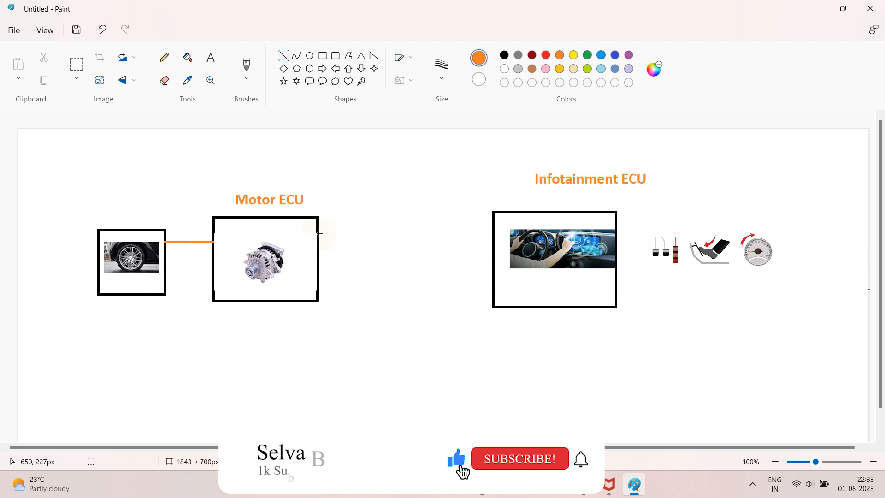
Link Motor ECU and Infotainment ECU with opposite tx/rx arrows and label the infotainment unit 'master'.
drag(320, 243, 492, 234)
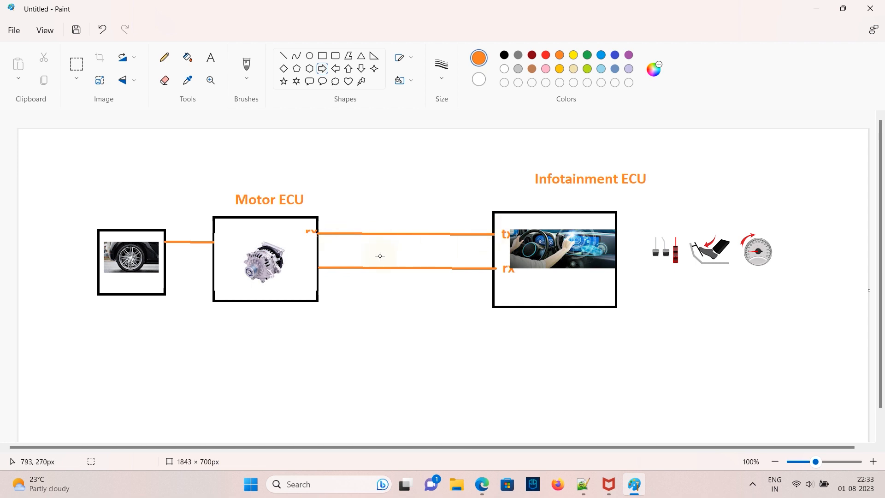
click(334, 67)
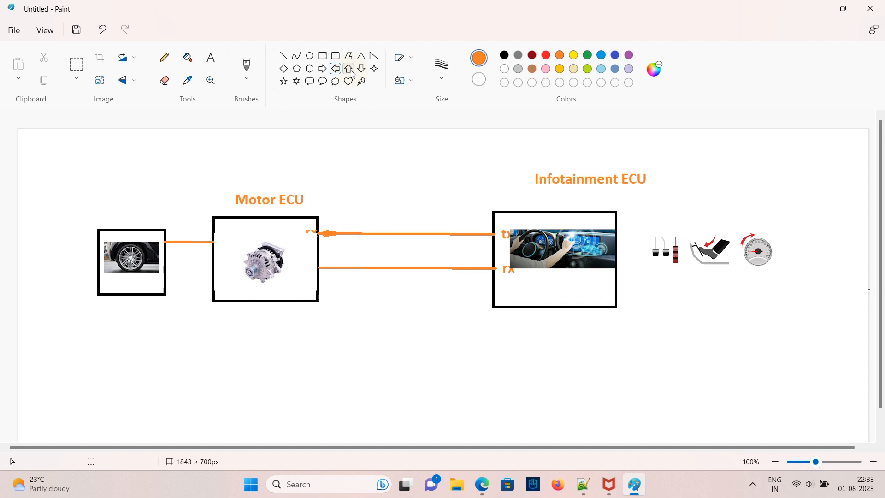
click(321, 69)
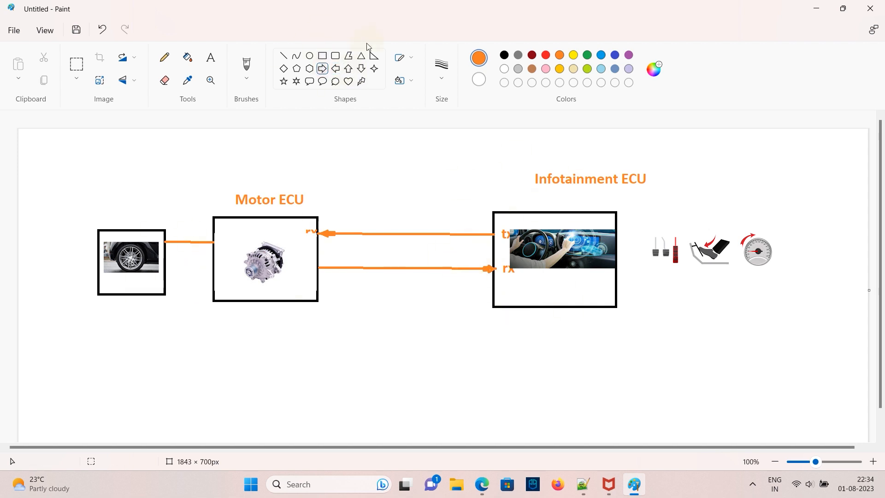
text(master)
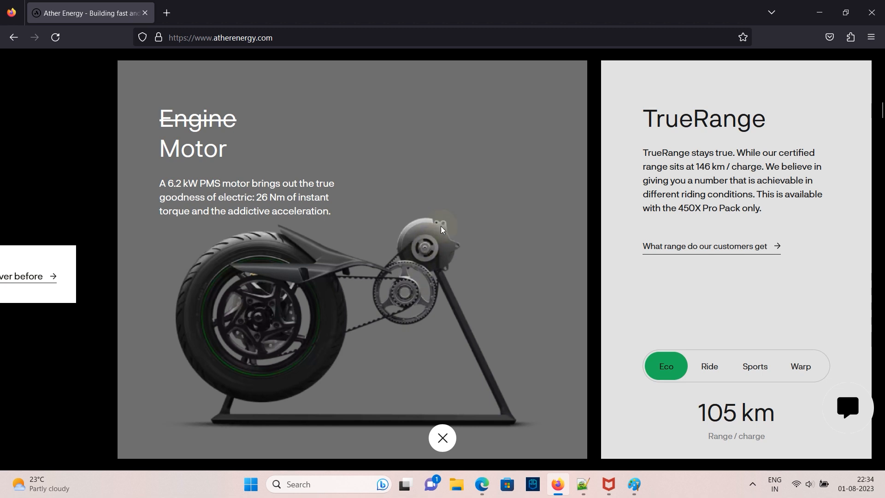
mouse_move(455, 233)
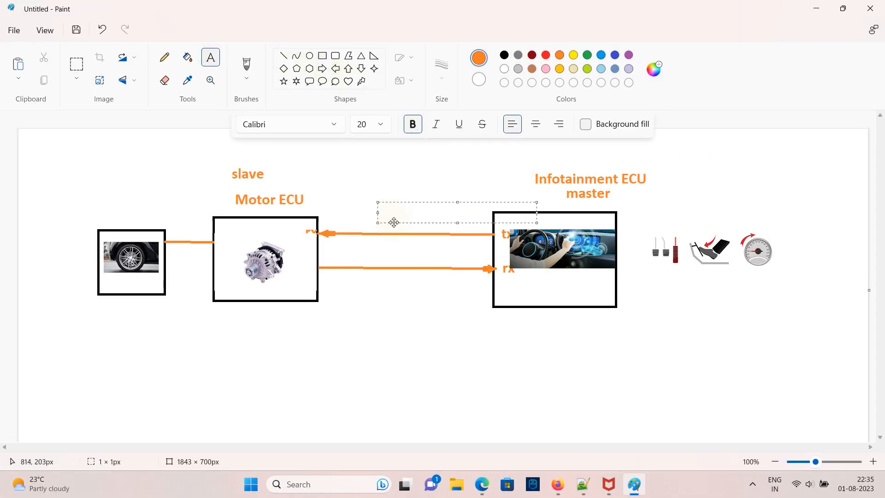
Label the arrows '0x277 Torque_req' and '0x388 Rotor_speed', then open demo.dbc.
text(0x277)
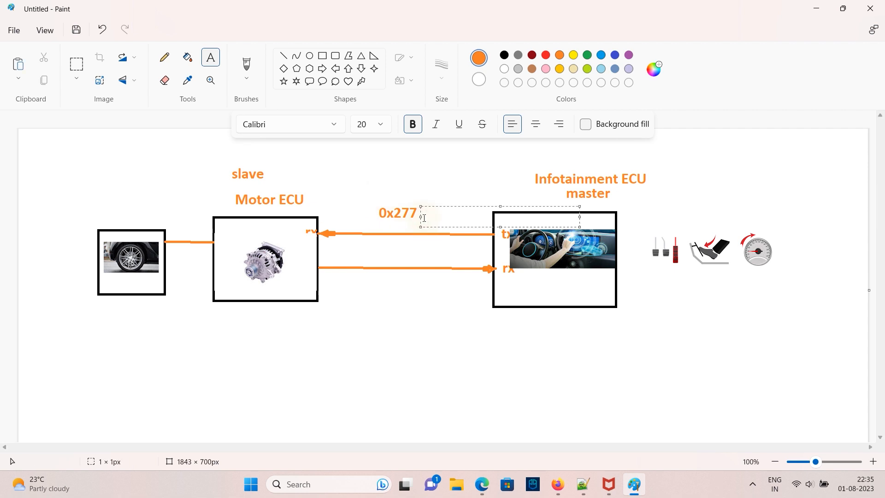
text(Torque_req)
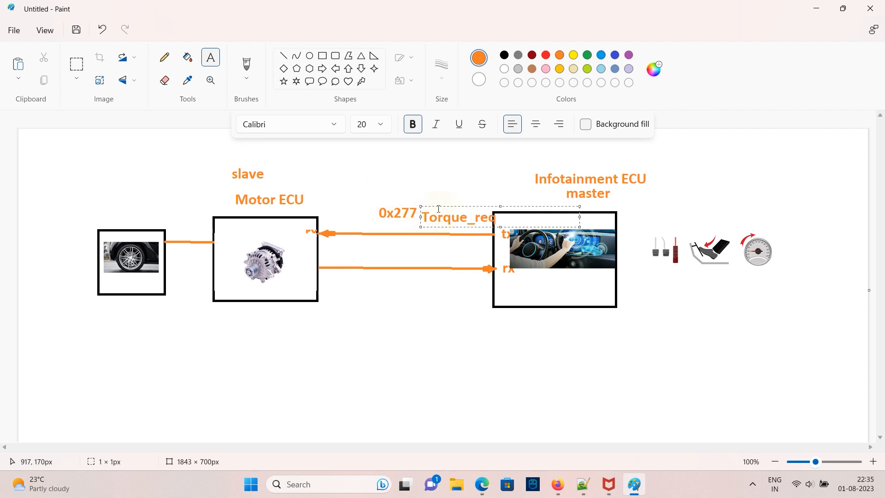
click(161, 224)
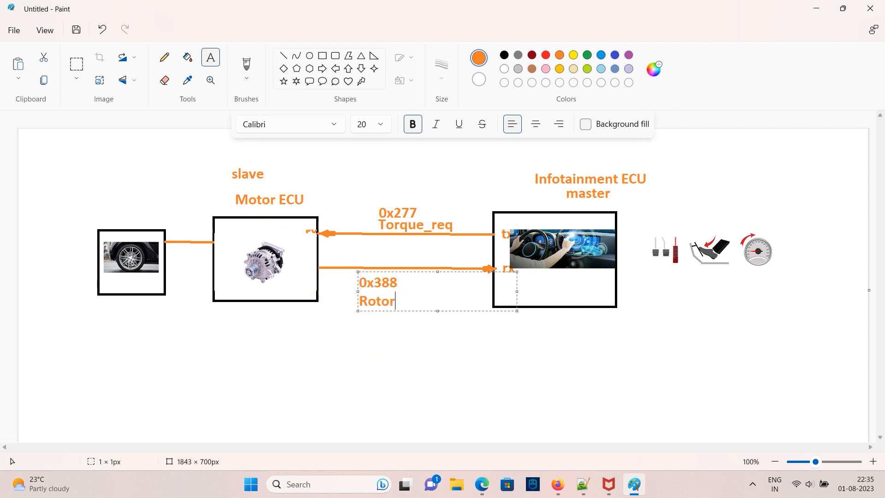
text(_speed)
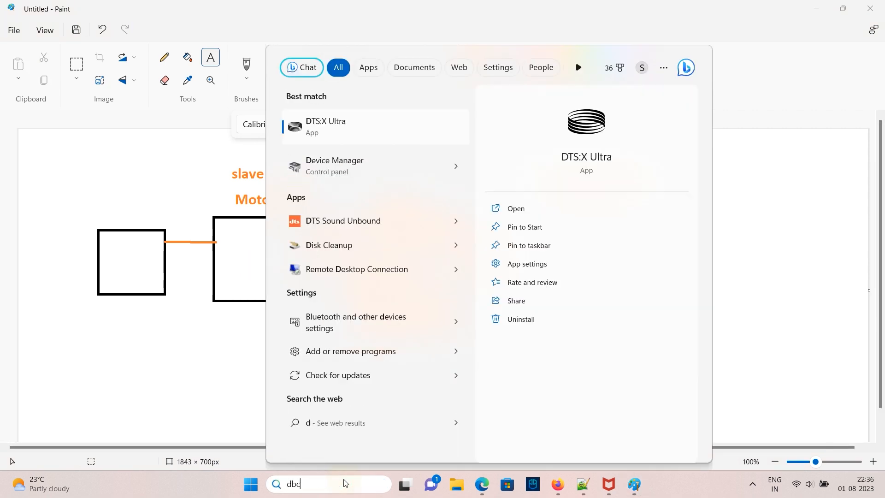
text(dbc)
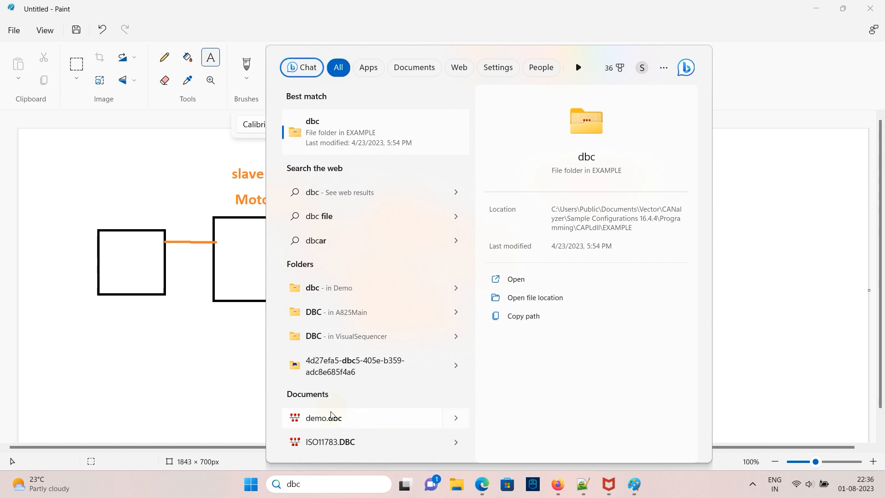
mouse_move(316, 428)
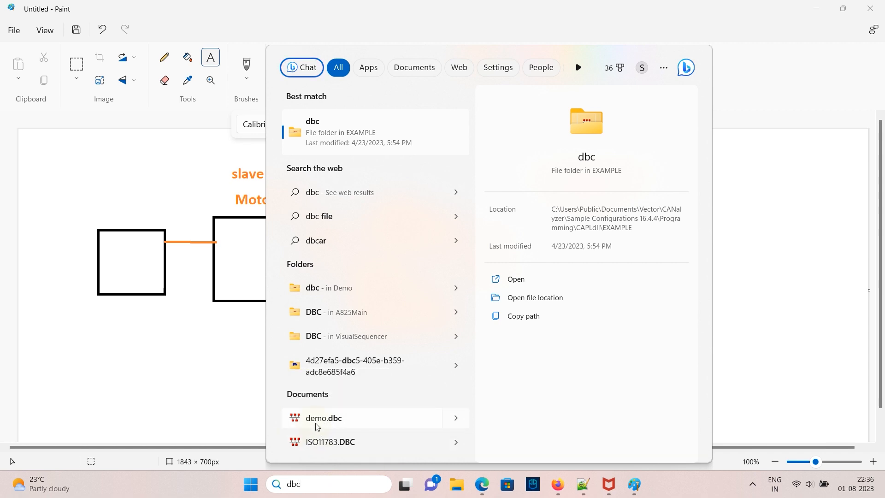
click(323, 418)
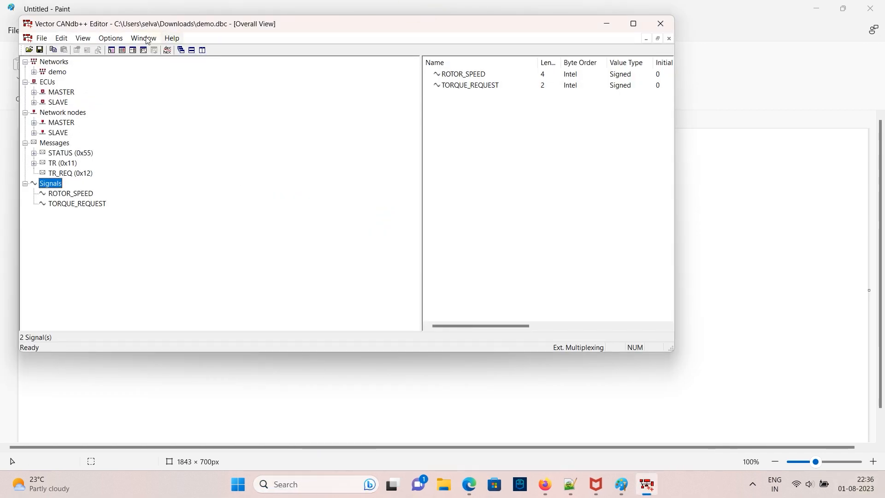
Create a new database from the default template and maximize the editor window.
click(41, 38)
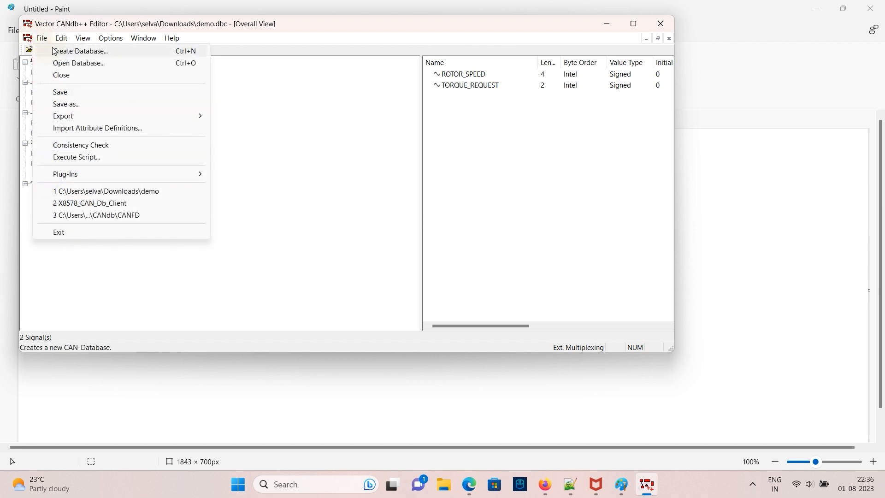
click(78, 50)
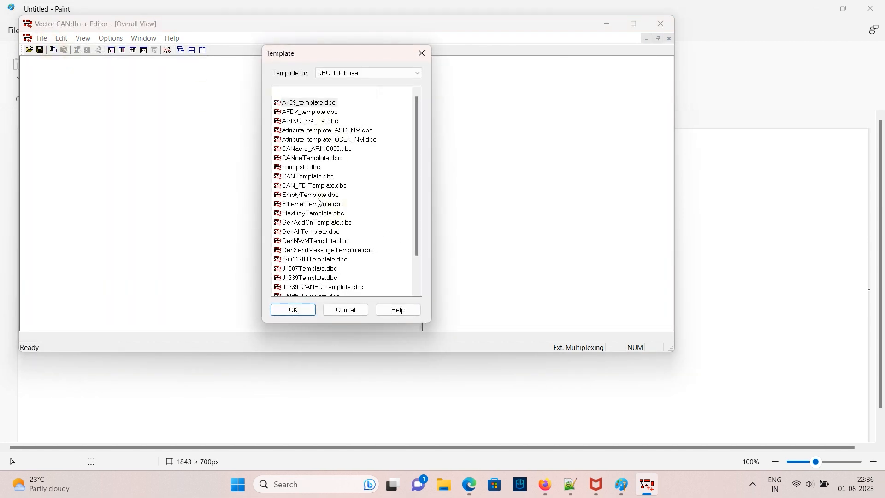
click(292, 310)
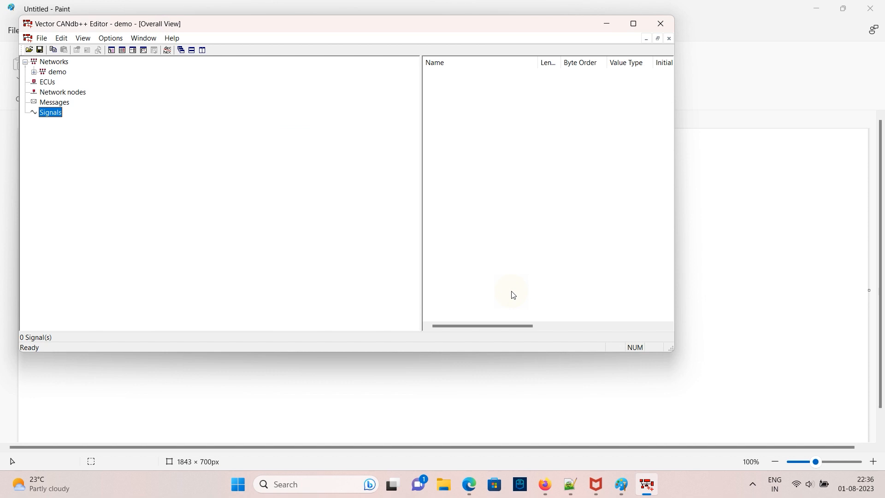
click(632, 23)
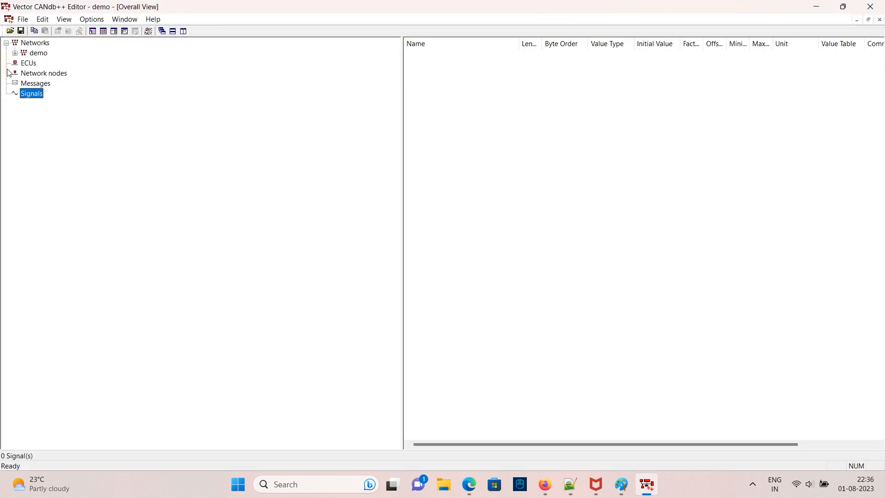
click(14, 52)
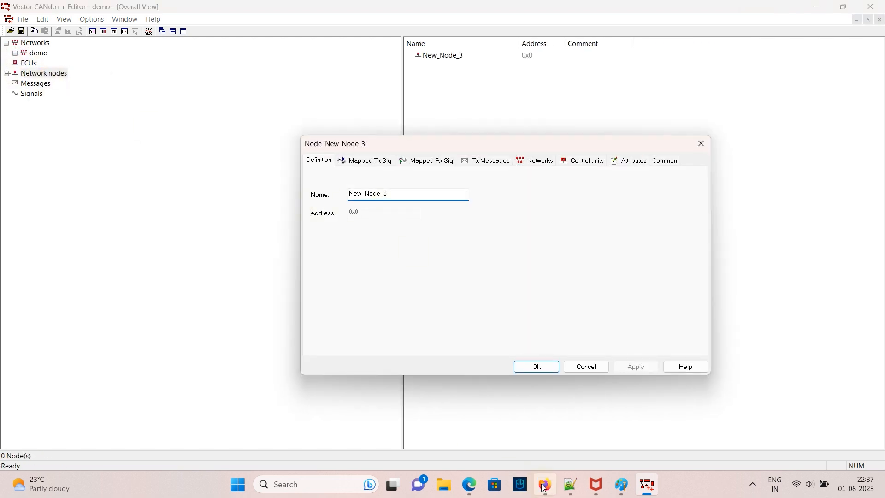
Name the Slave node, verify Master and Slave ECUs exist, and glance at the Paint diagram.
click(619, 487)
text(Slave)
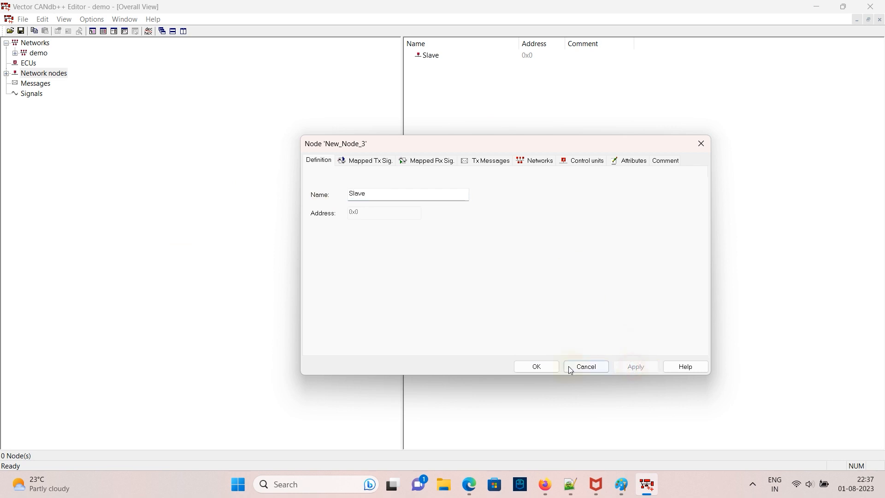
click(535, 366)
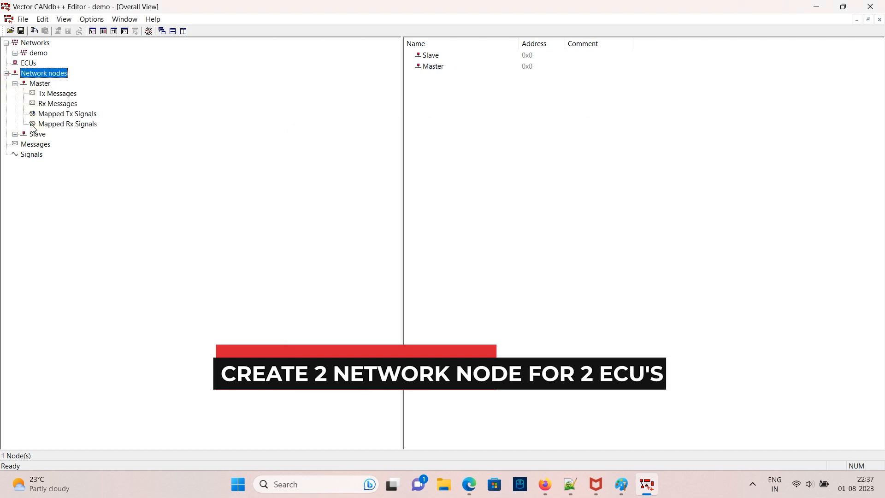
click(28, 63)
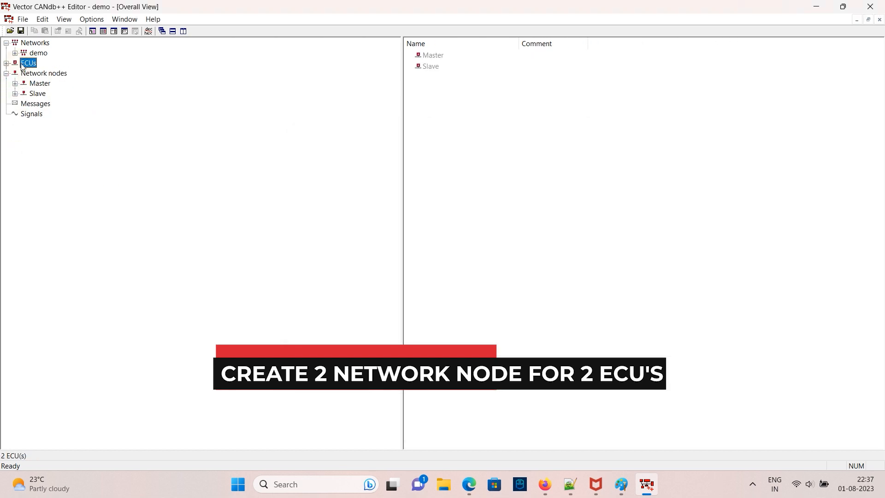
click(40, 72)
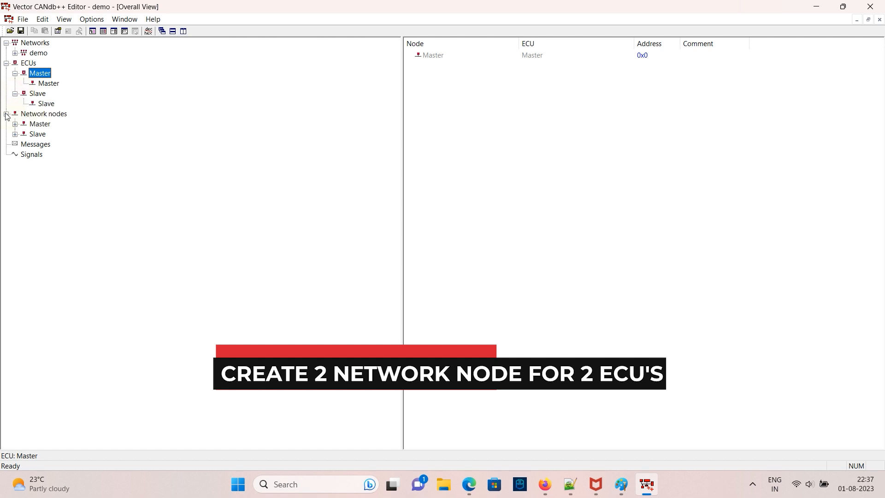
click(619, 488)
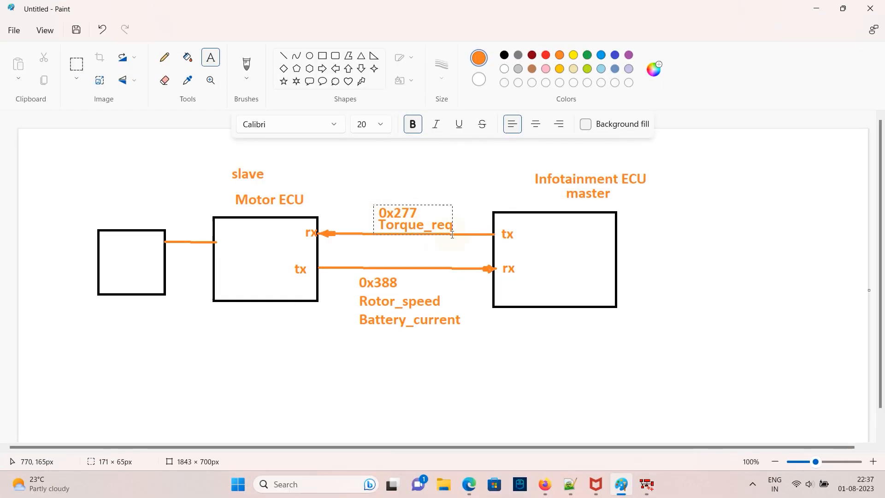
click(387, 201)
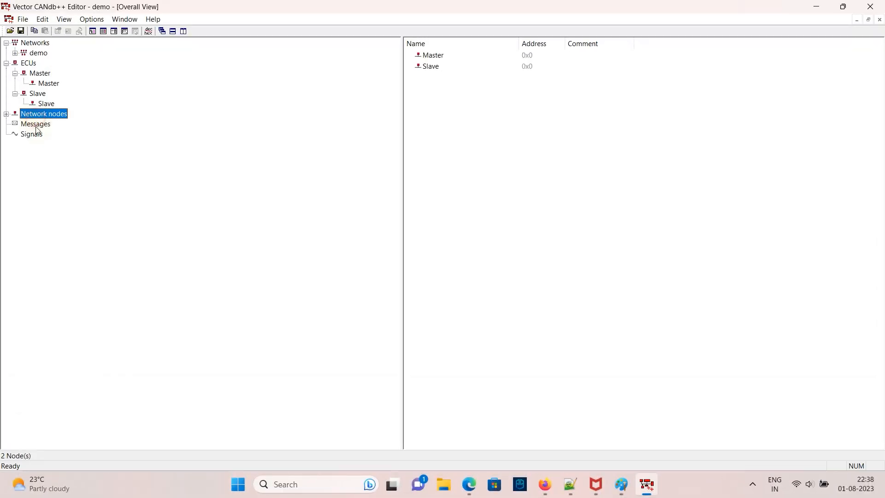
Name the Master-transmitted message Torque_Request (0x277) and confirm it.
text(Torque_R)
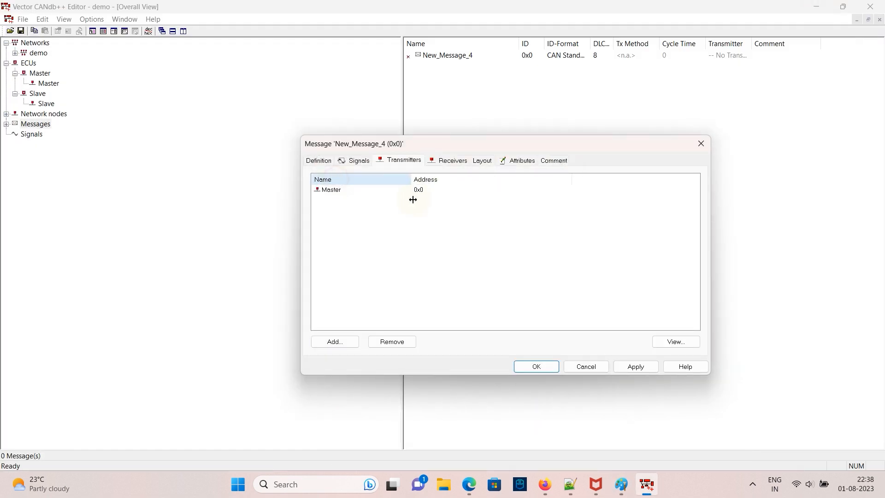
click(535, 366)
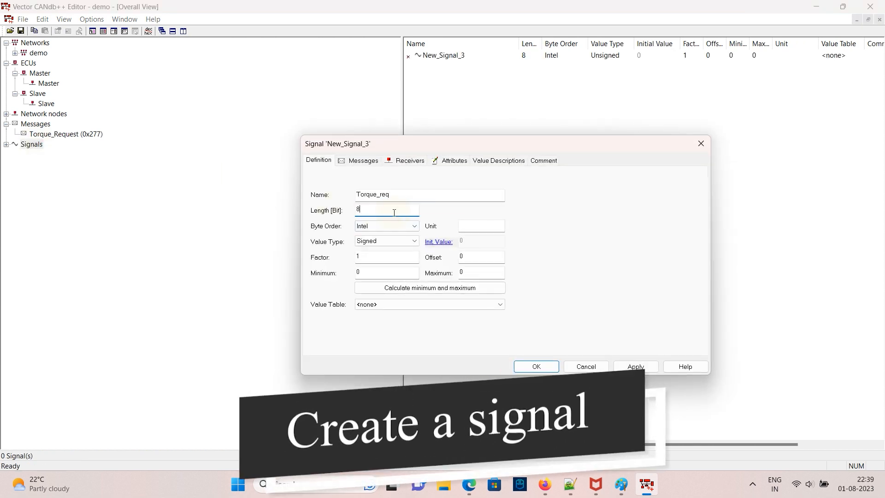
Map the 15-bit signed Torque_req signal into the Torque_Request message.
click(363, 160)
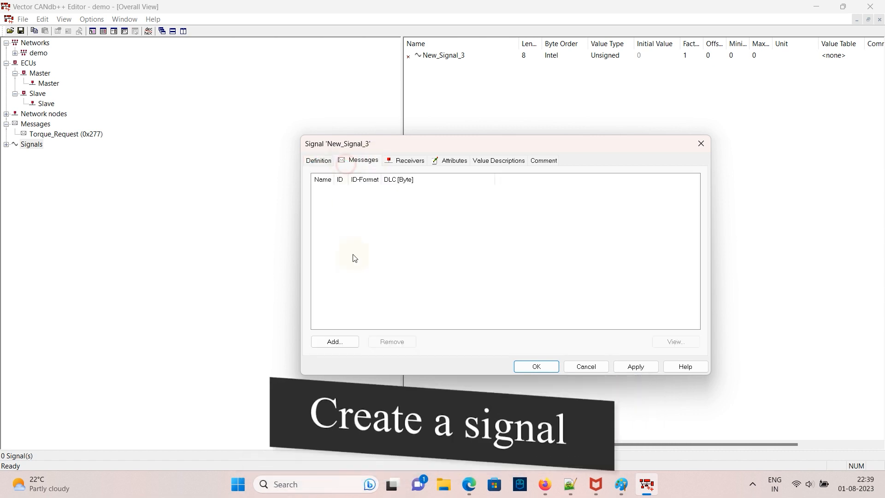
click(334, 341)
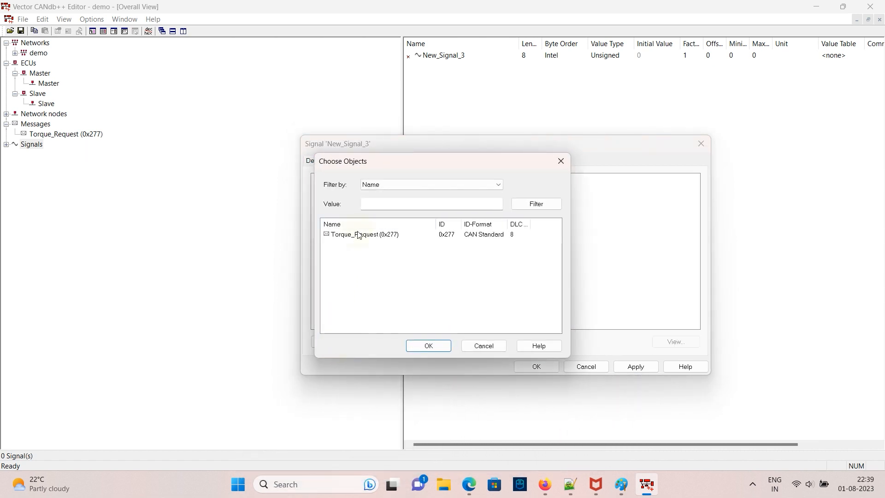
click(428, 345)
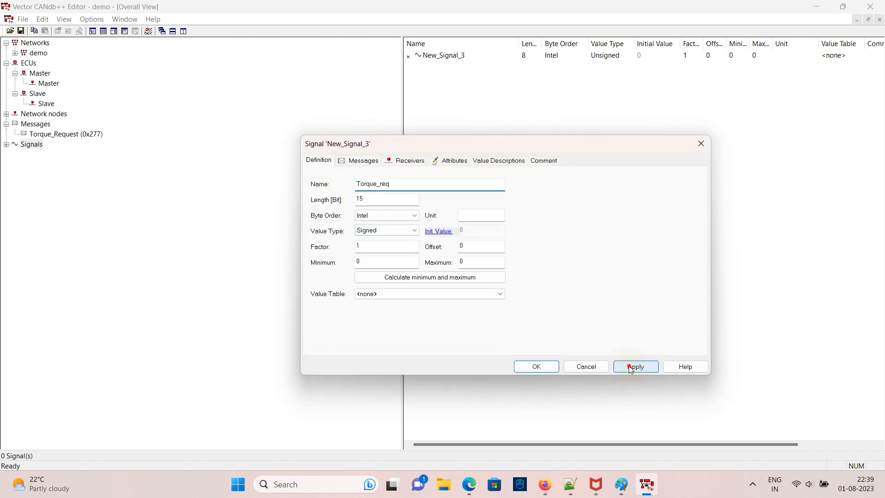
click(635, 366)
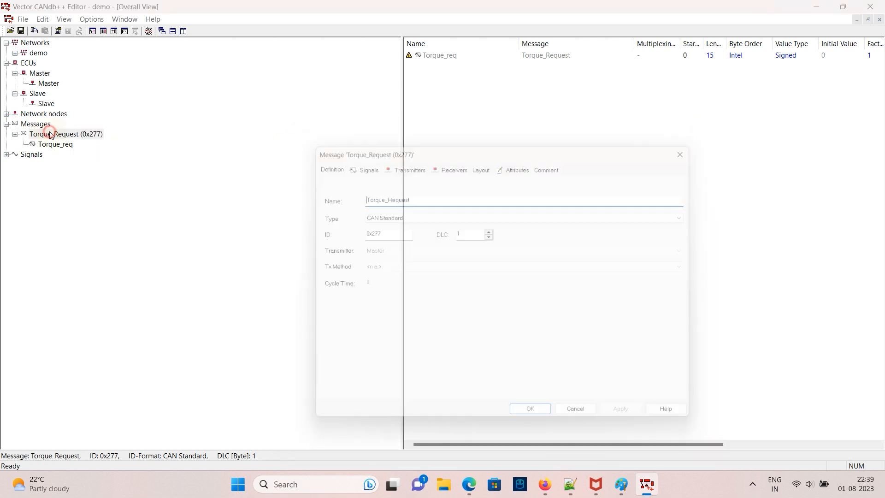
click(529, 407)
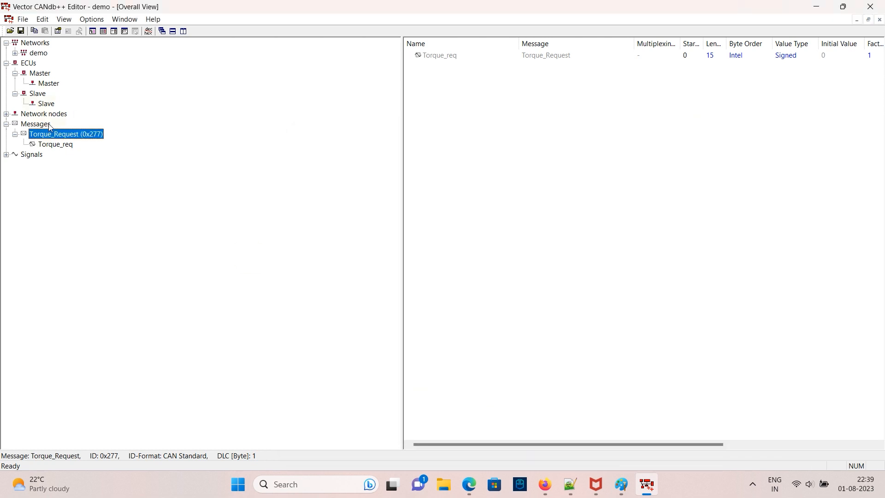
Create New_Message_5 and open its Message dialog.
double_click(65, 134)
text(S)
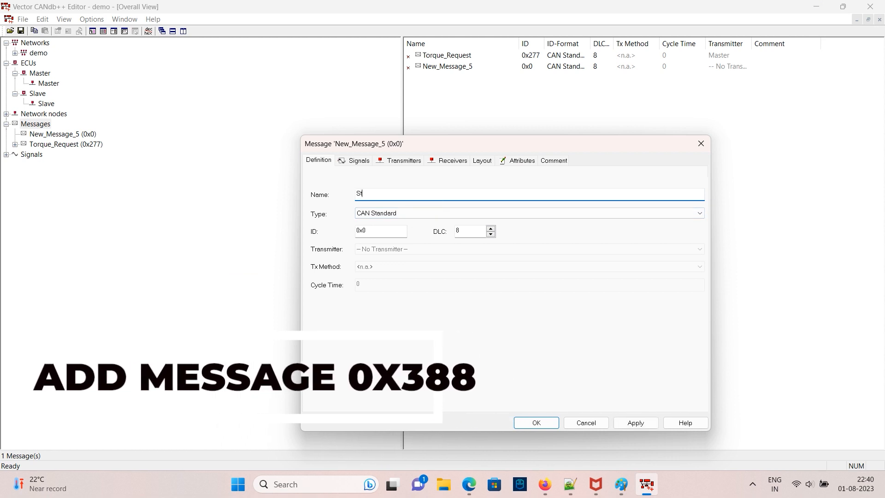
Give the Status message ID 0x388, add Slave as its transmitter, and confirm.
click(381, 231)
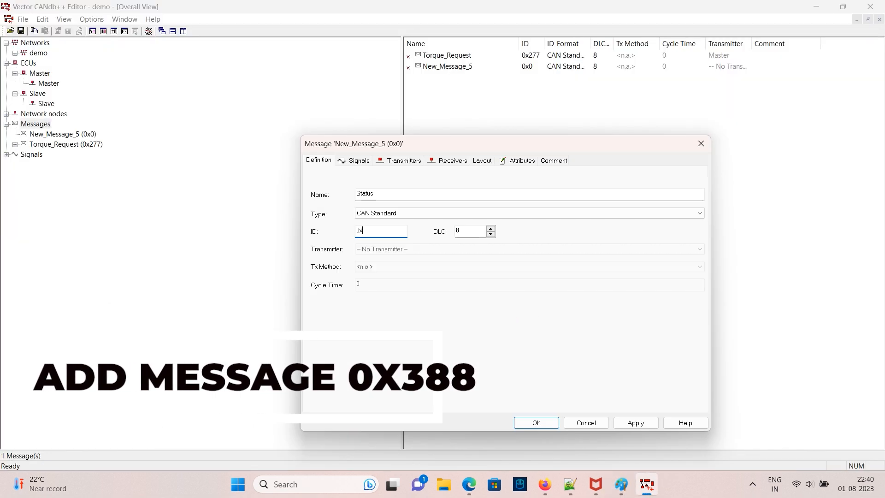
click(359, 160)
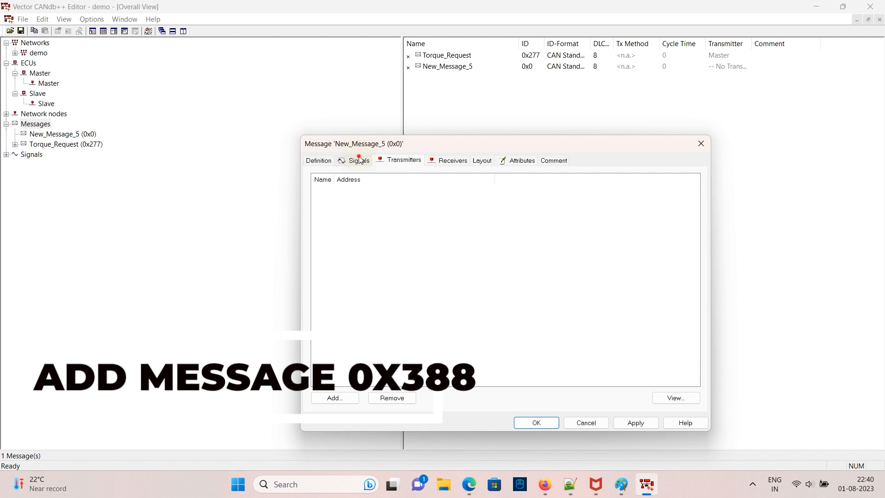
click(359, 161)
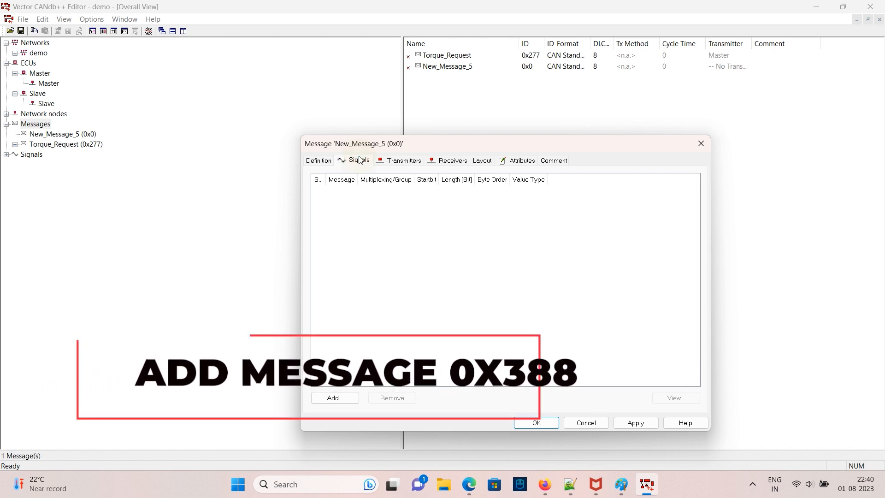
click(403, 160)
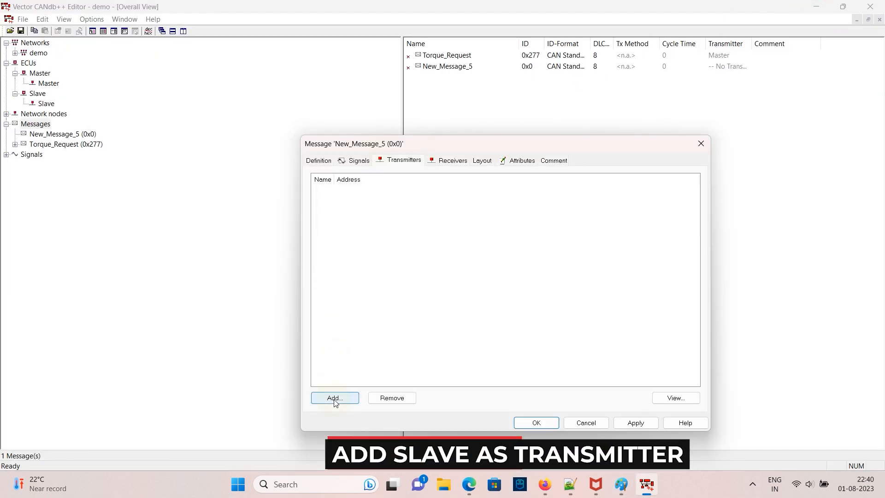
click(334, 397)
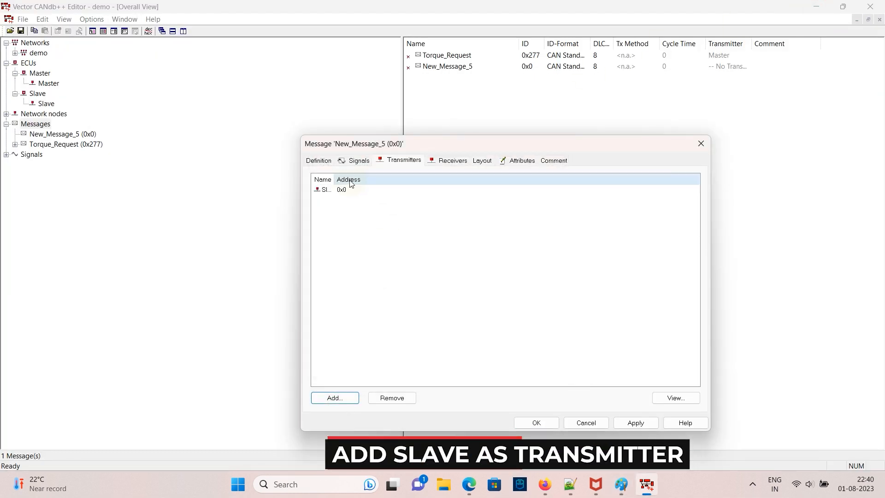
click(536, 423)
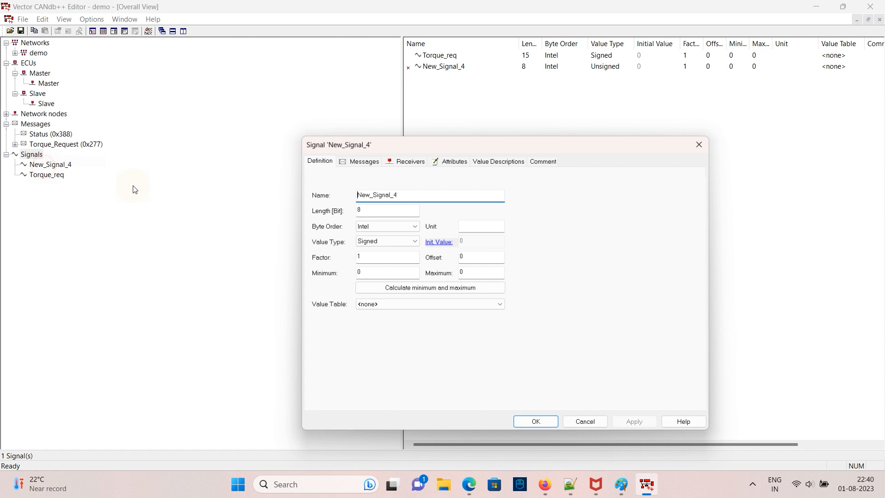
Name the signal Rotor_speed, map it into Status, and start New_Signal_5.
text(Rotor_speed)
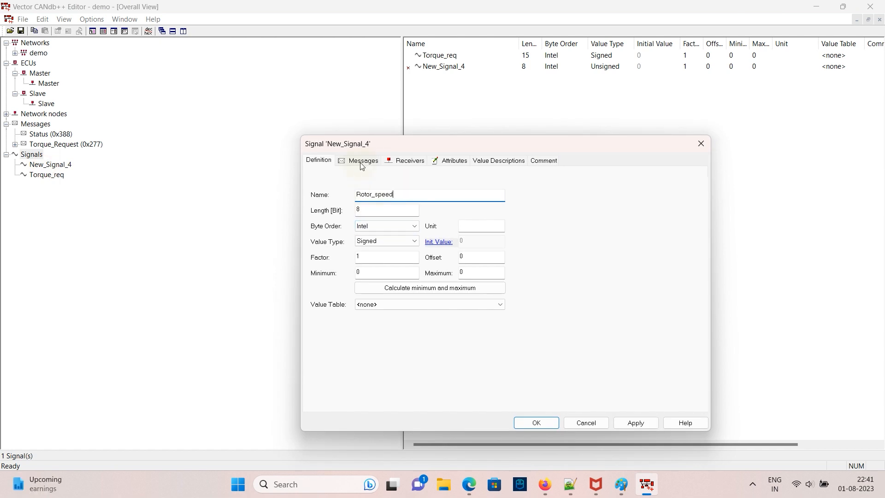
click(363, 160)
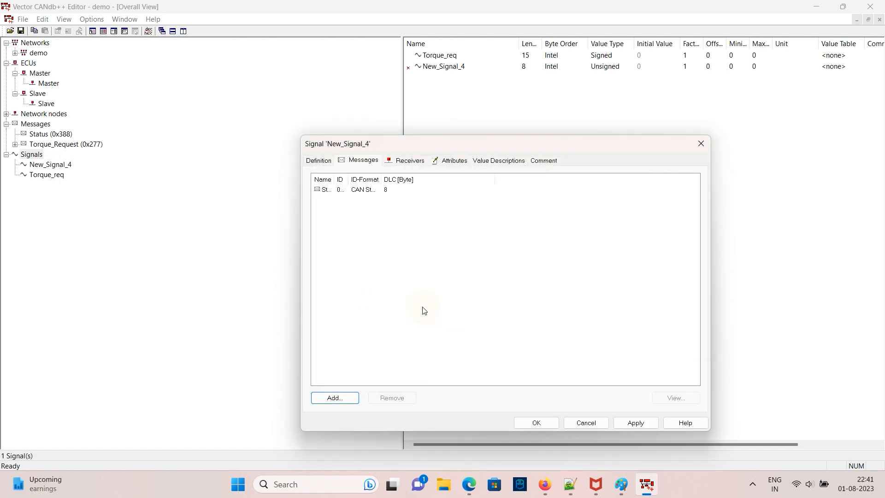
click(535, 422)
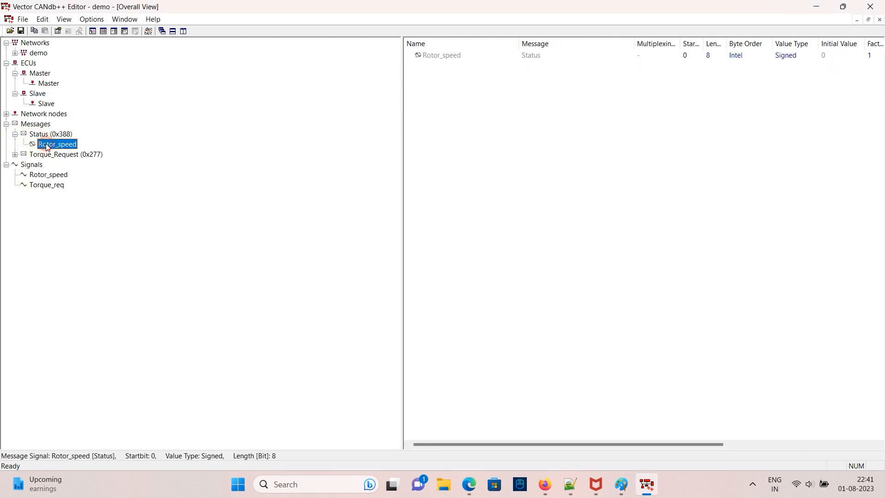
click(50, 133)
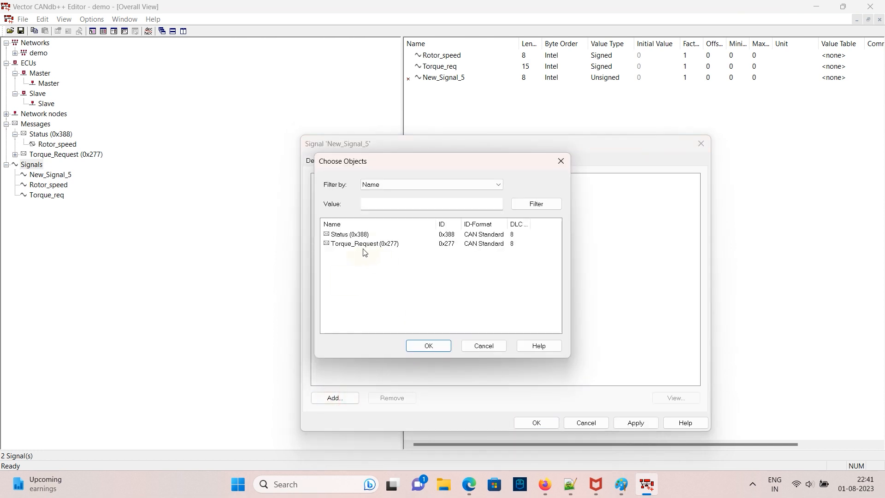
Place Battery_current in the Status message and review Status's receivers before closing.
click(427, 346)
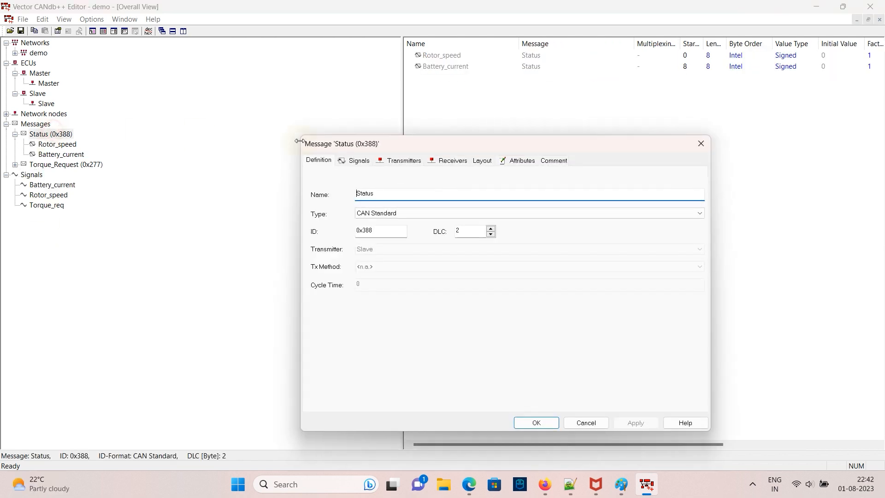
click(480, 160)
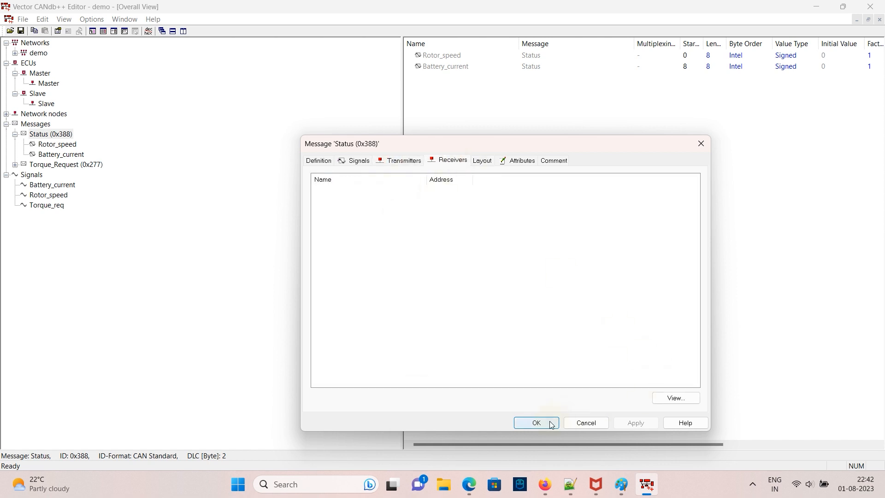
click(535, 422)
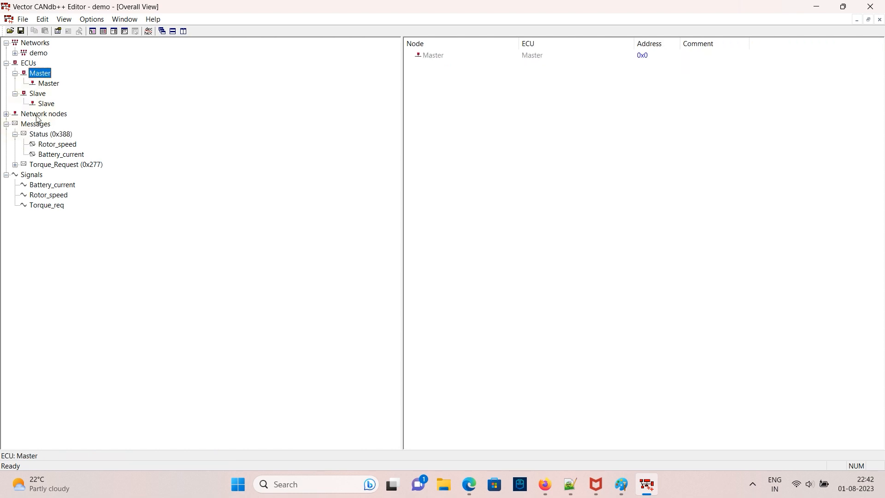
Map all Status (0x388) signals, Battery_current and Rotor_speed, as Master's received signals.
click(6, 114)
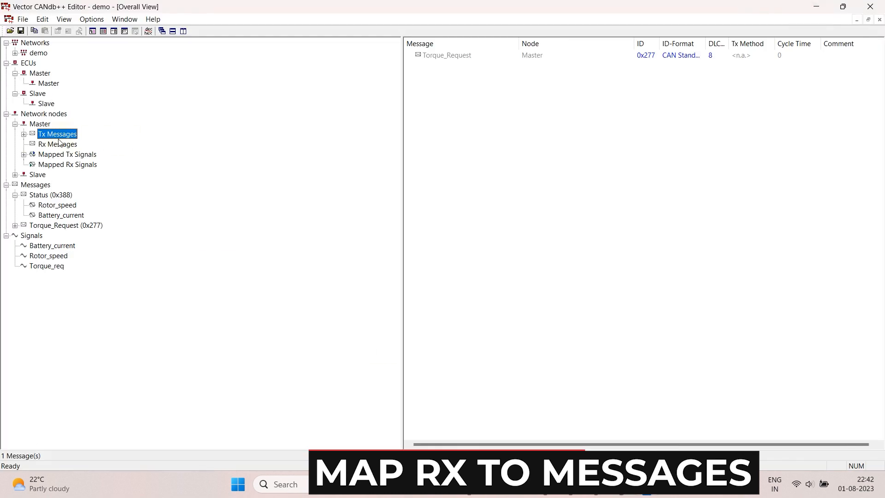
double_click(40, 124)
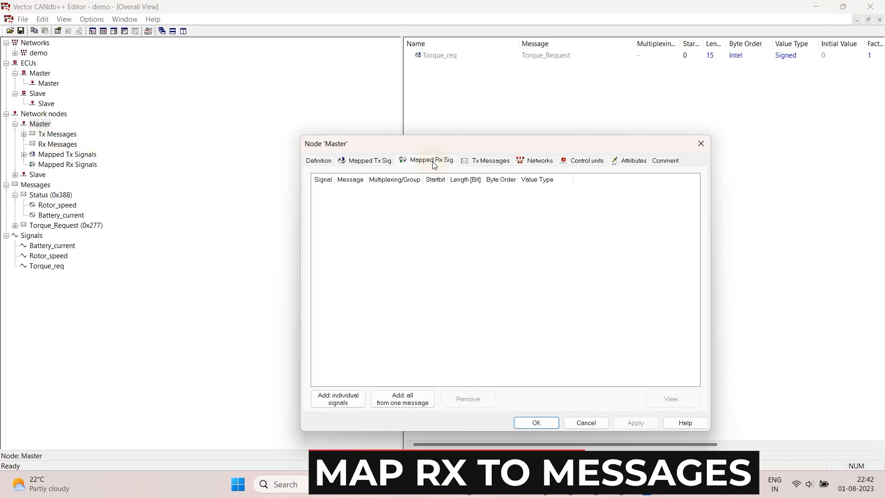
click(402, 398)
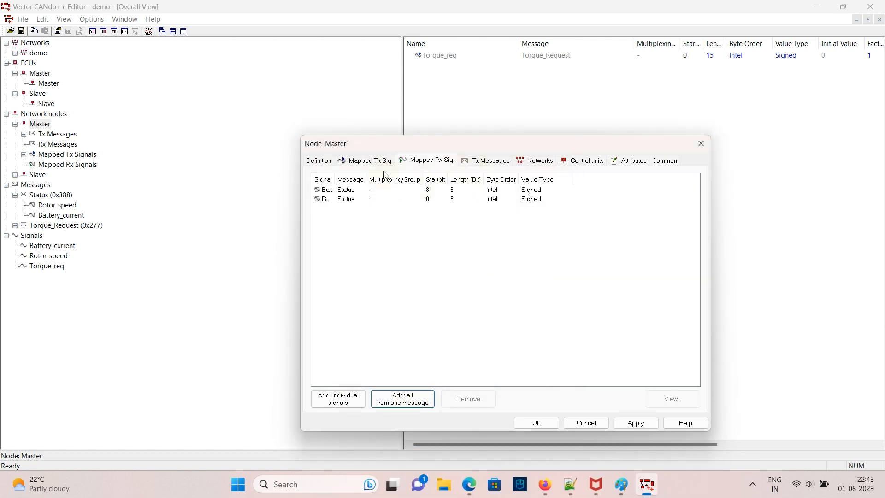
click(58, 144)
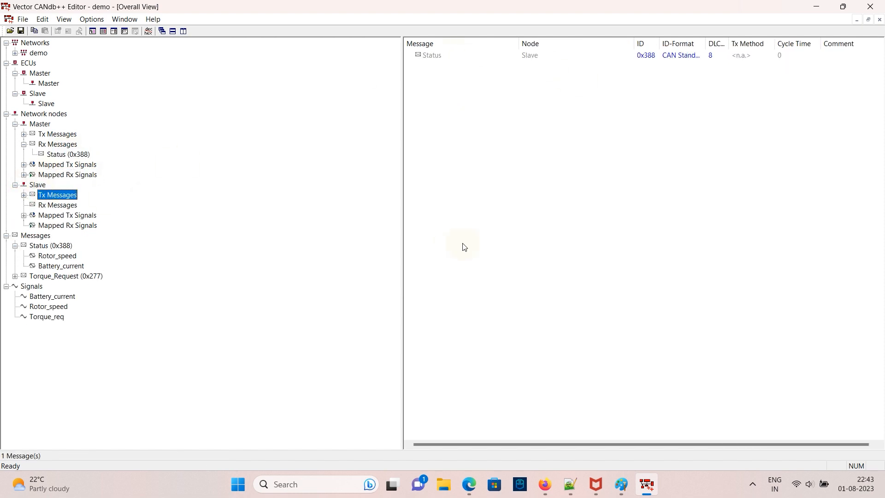
Add Torque_req to Slave's received signals and confirm Torque_Request (0x277) among its Rx messages.
click(67, 215)
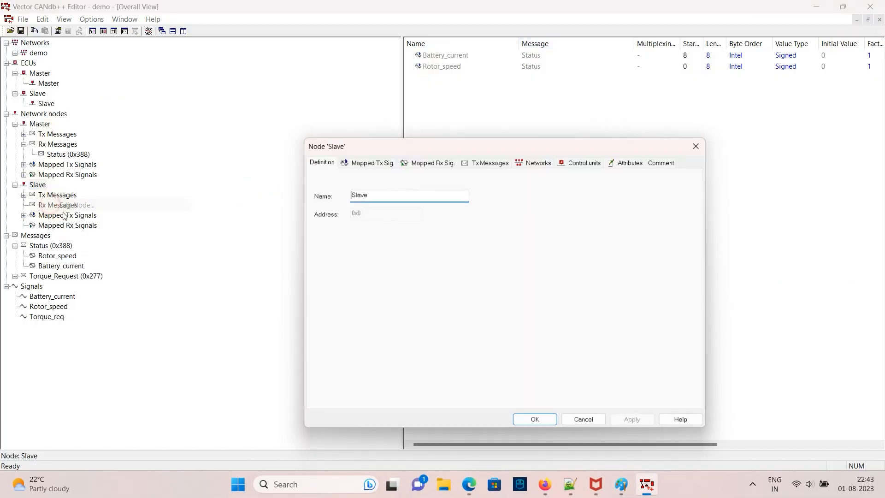
click(432, 162)
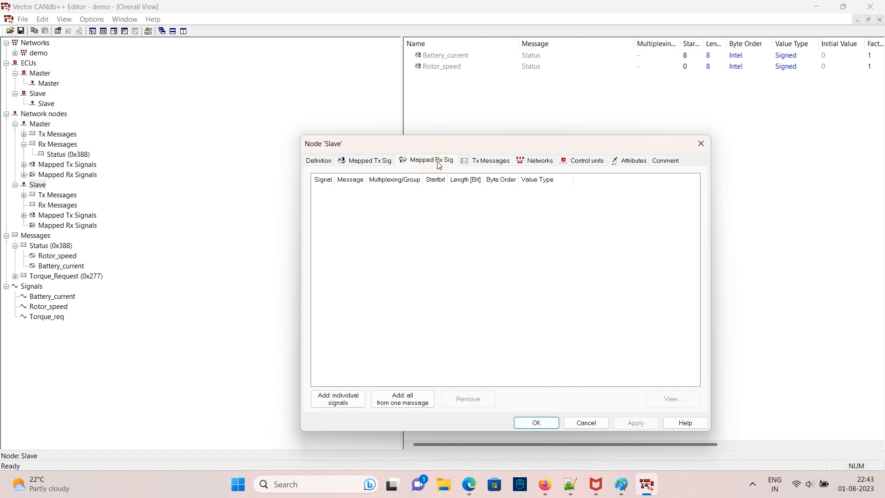
click(337, 398)
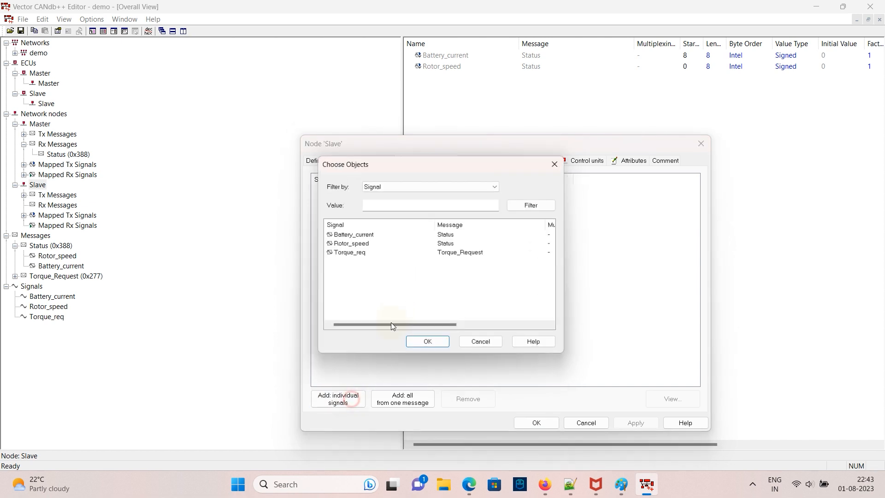
click(427, 341)
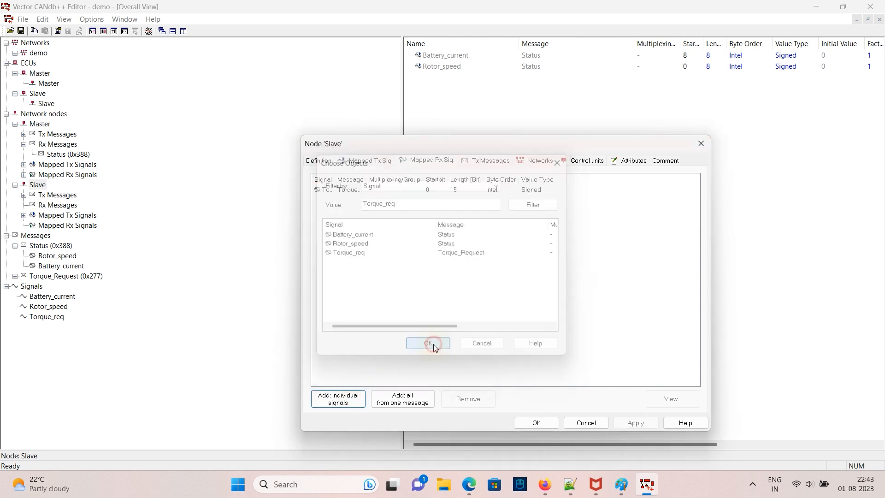
click(428, 343)
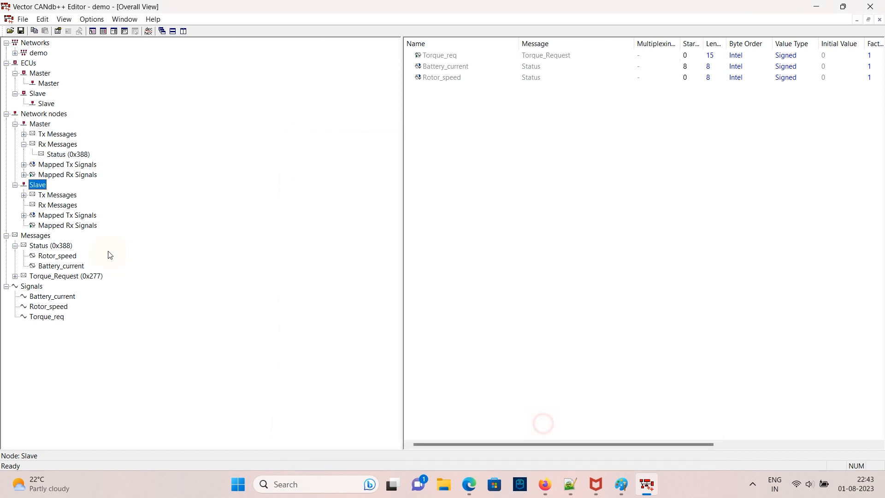
click(57, 204)
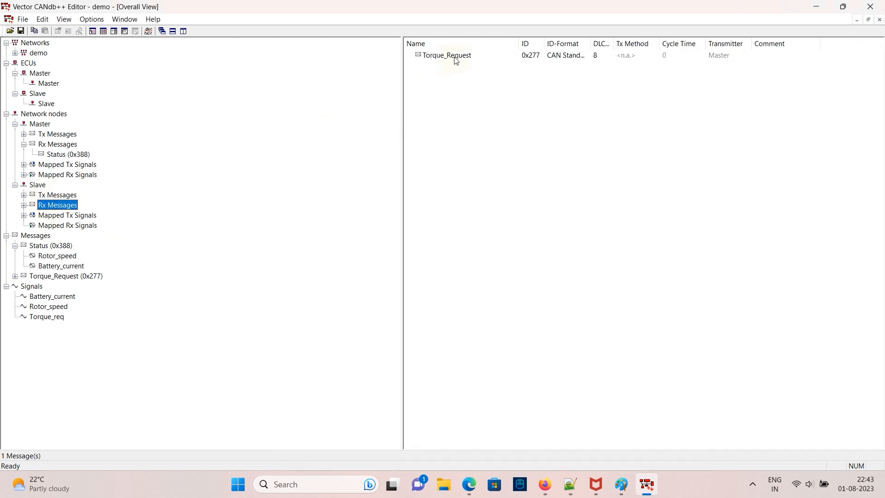
click(67, 224)
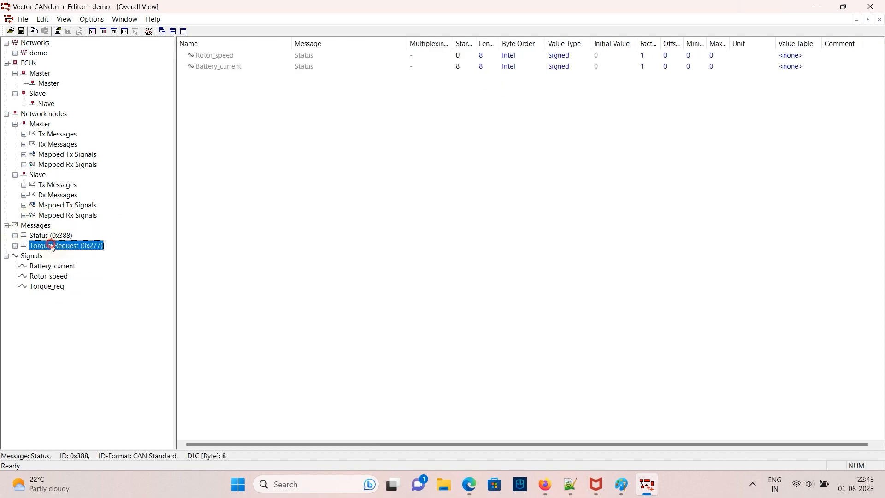
In the Status (0x388) message, change Rotor_speed's start bit to 15 and Battery_current's to 24.
click(50, 235)
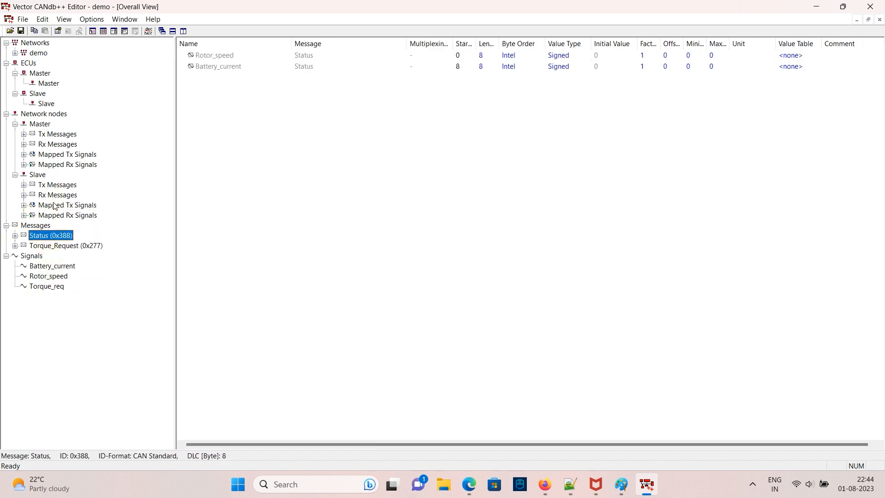
double_click(51, 235)
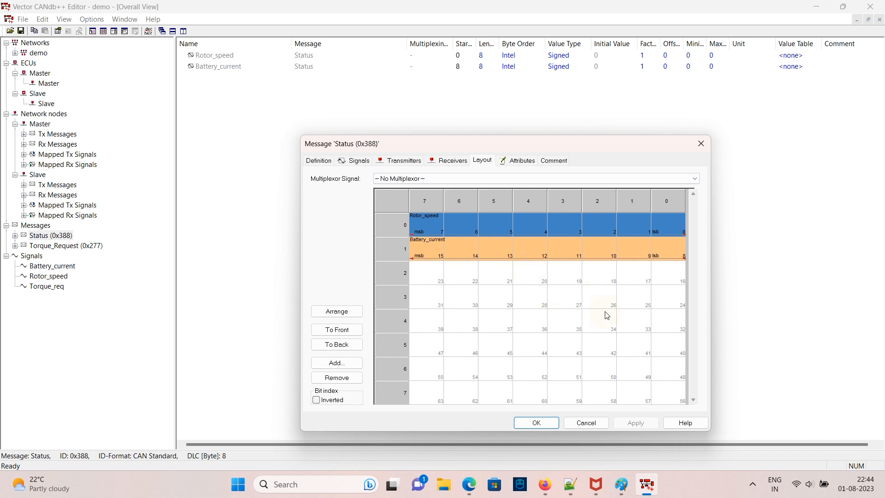
click(535, 422)
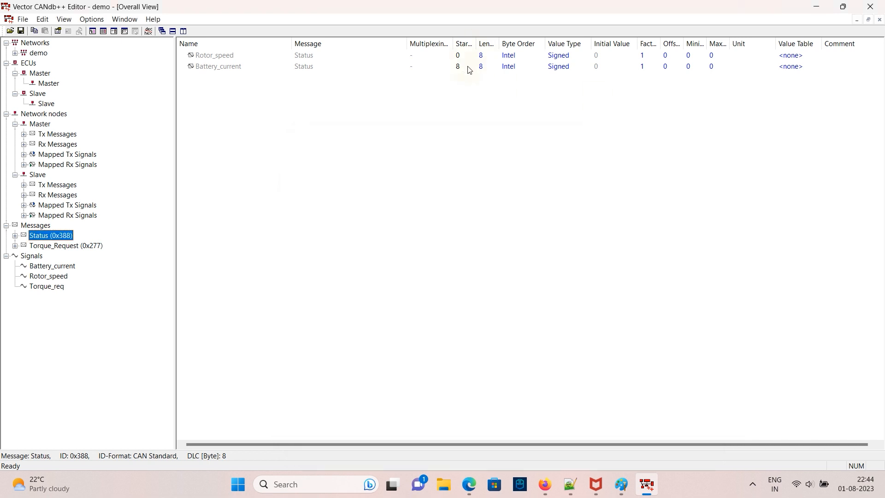
double_click(214, 55)
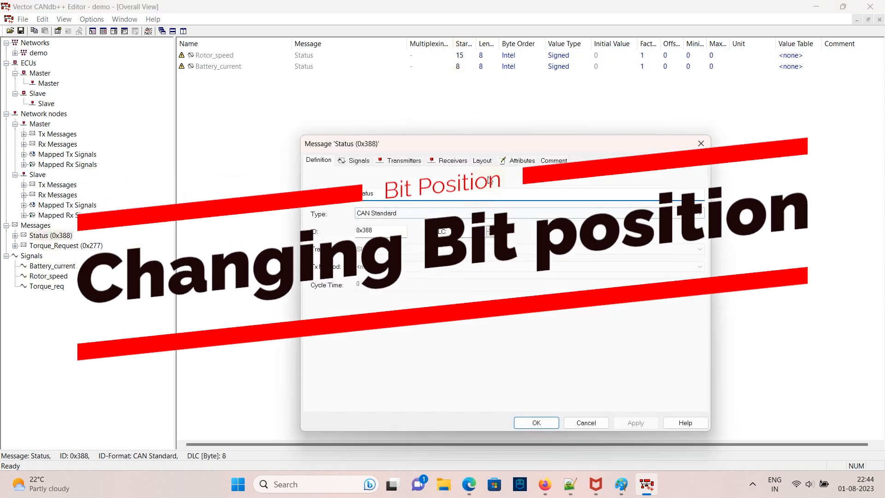
click(482, 161)
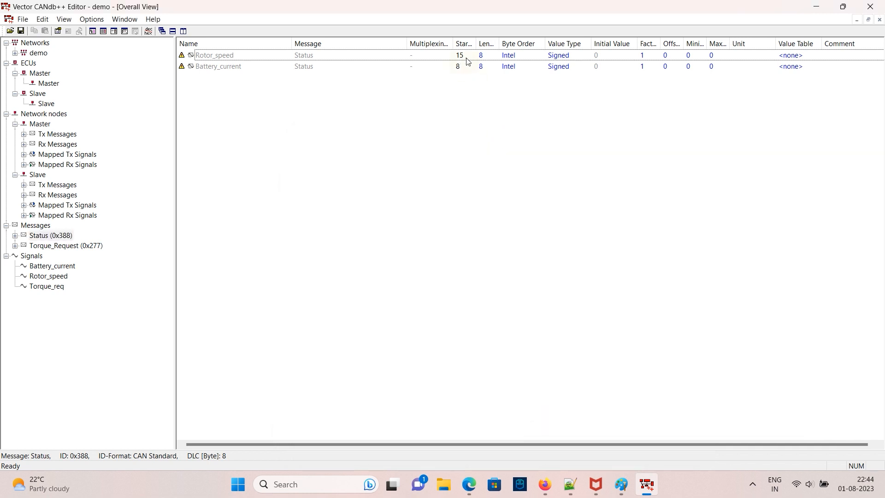
double_click(218, 66)
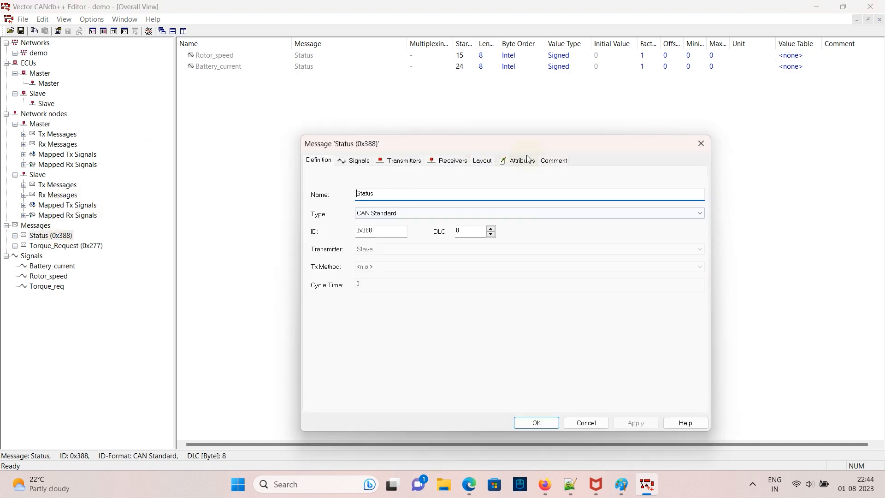
click(520, 161)
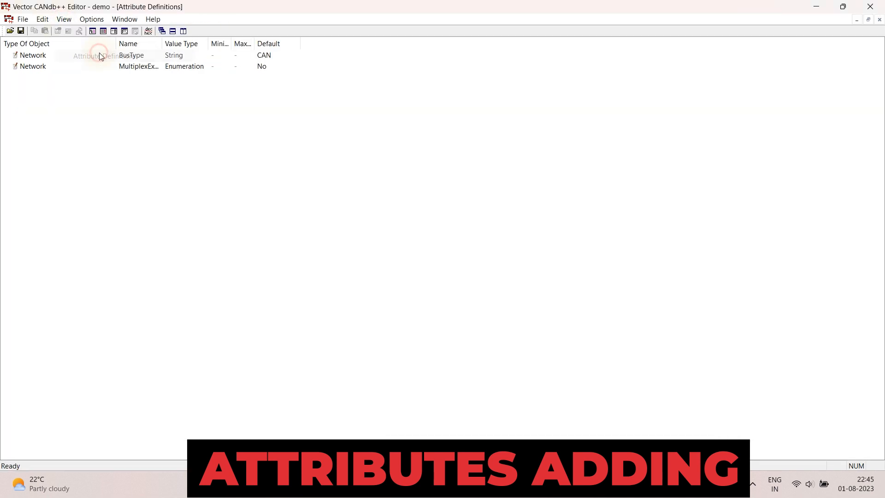
Create the Integer Message attribute definition my_attribute with default value 100.
right_click(61, 94)
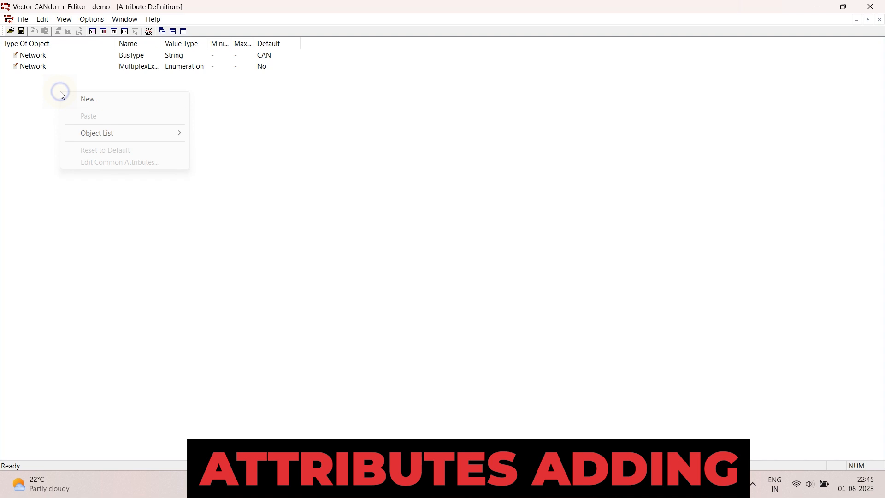
click(89, 99)
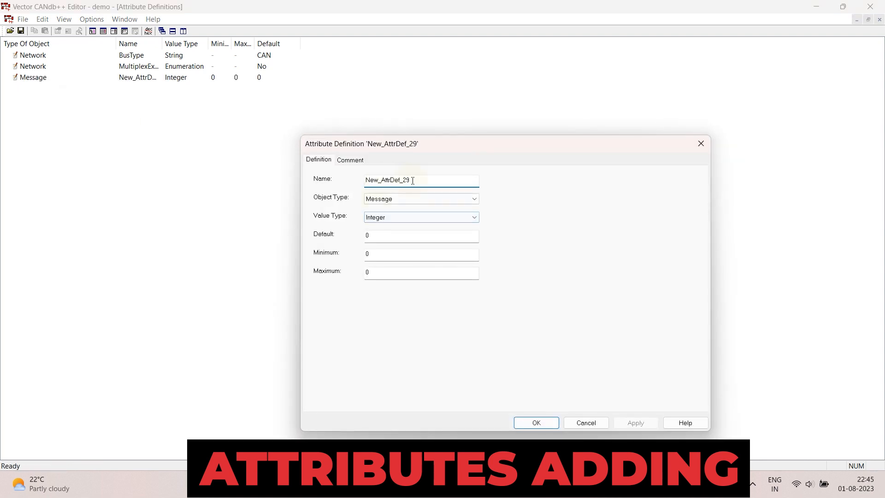
text(m)
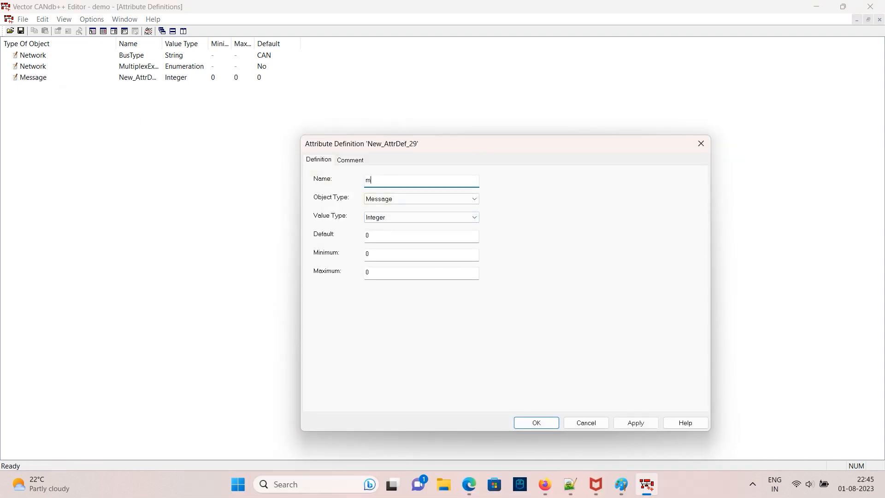
text(y_attribute)
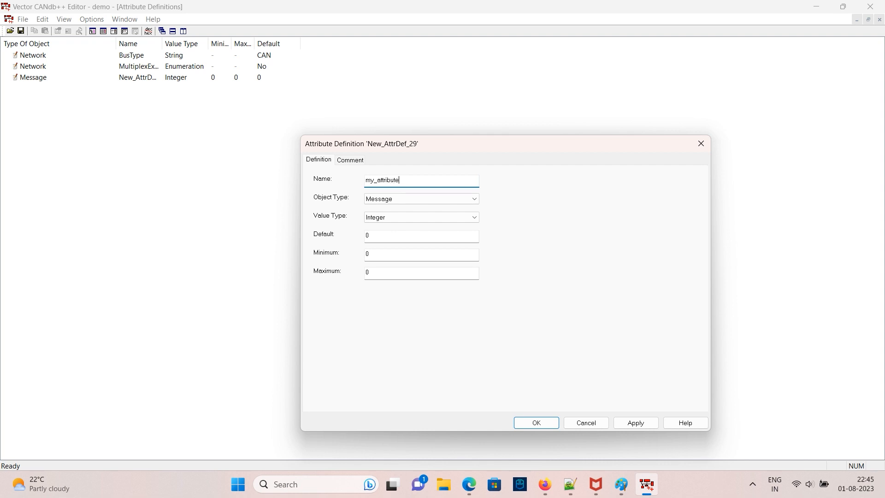
text(100)
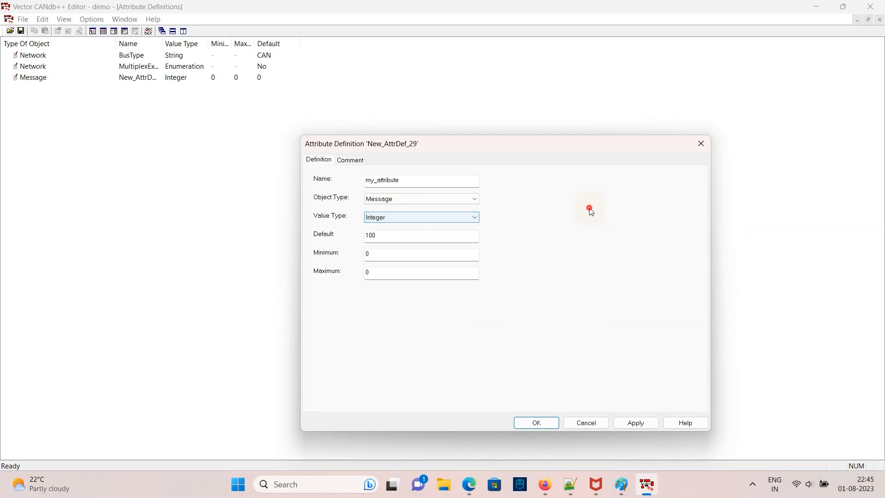
click(535, 422)
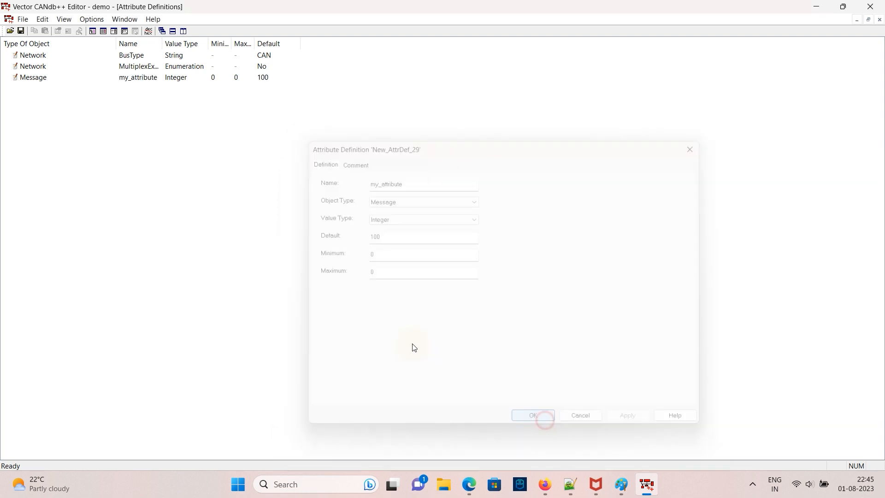
click(533, 415)
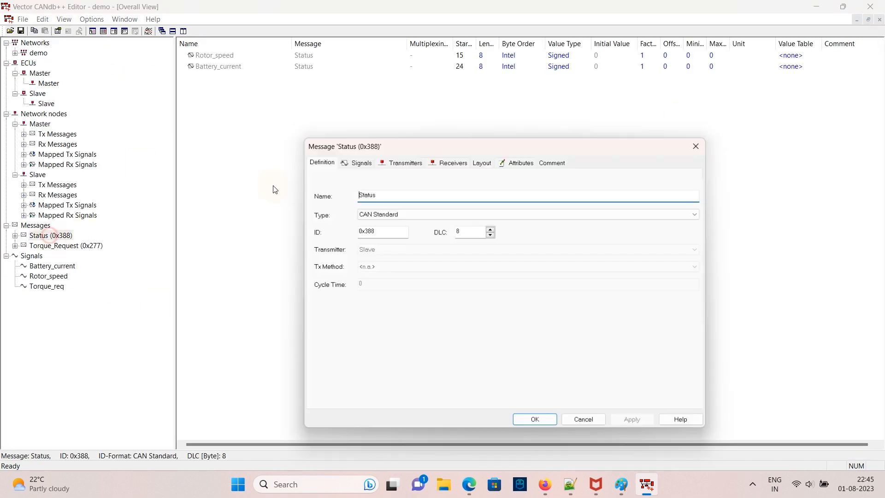
Enter 3333 as Status's my_attribute value, review its signals, and apply with OK.
click(519, 162)
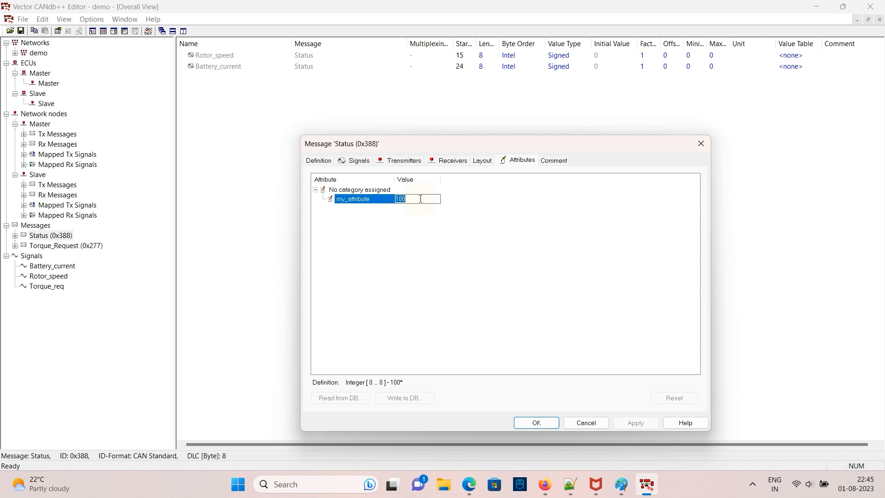
text(3333)
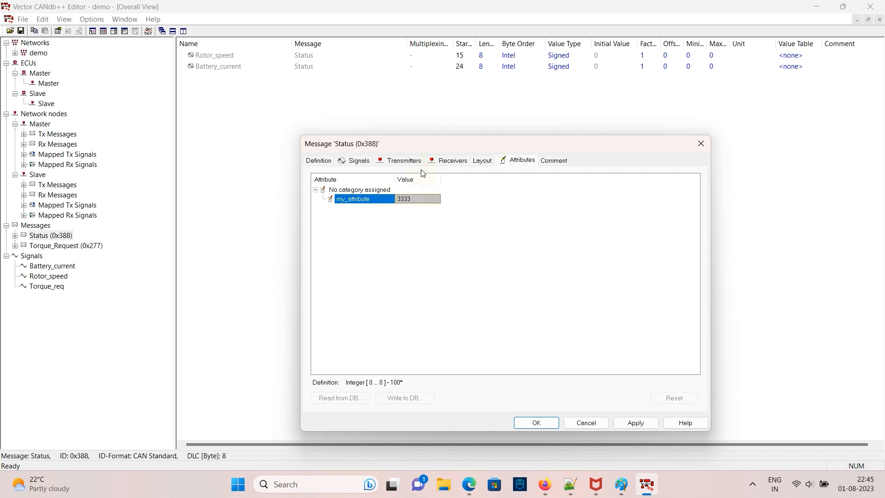
click(359, 161)
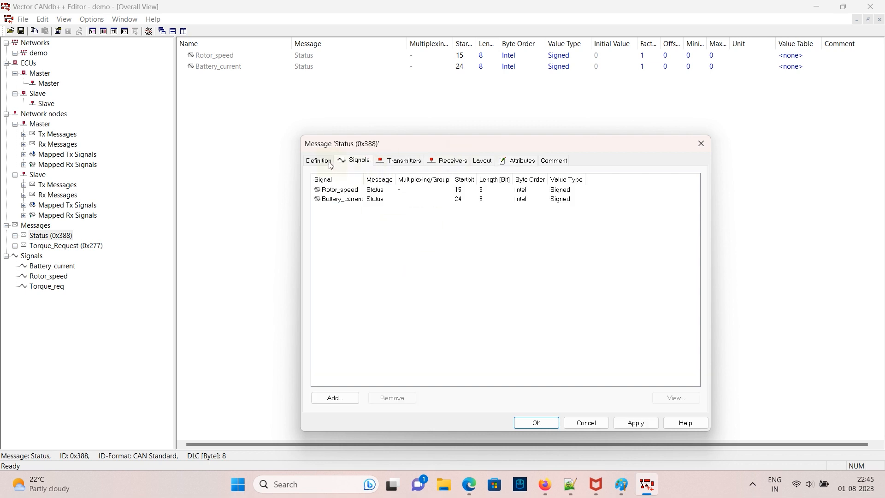
click(535, 422)
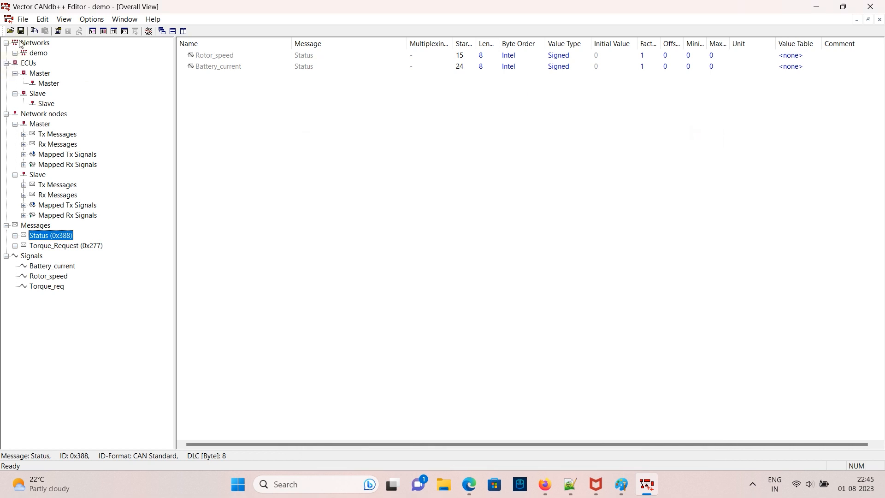